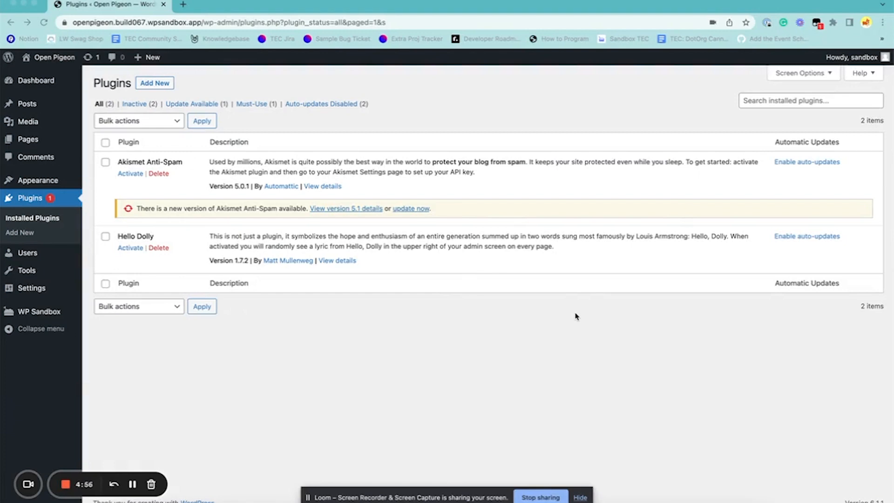
pyautogui.moveTo(442, 298)
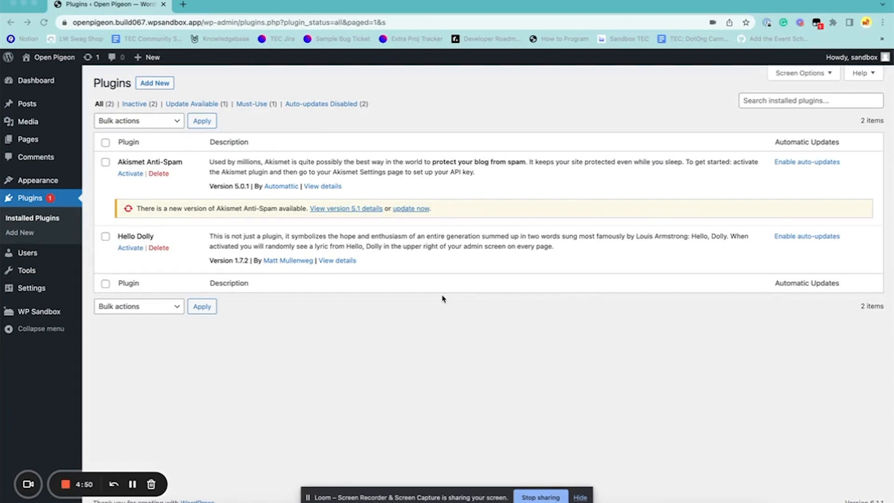
pyautogui.moveTo(30, 198)
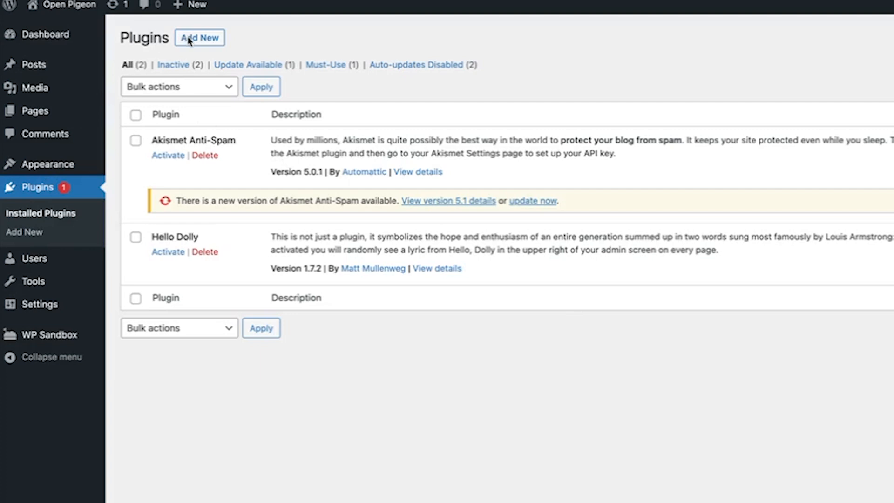
# Step: Search the Add Plugins page for 'the eve' to find The Events Calendar
pyautogui.click(200, 37)
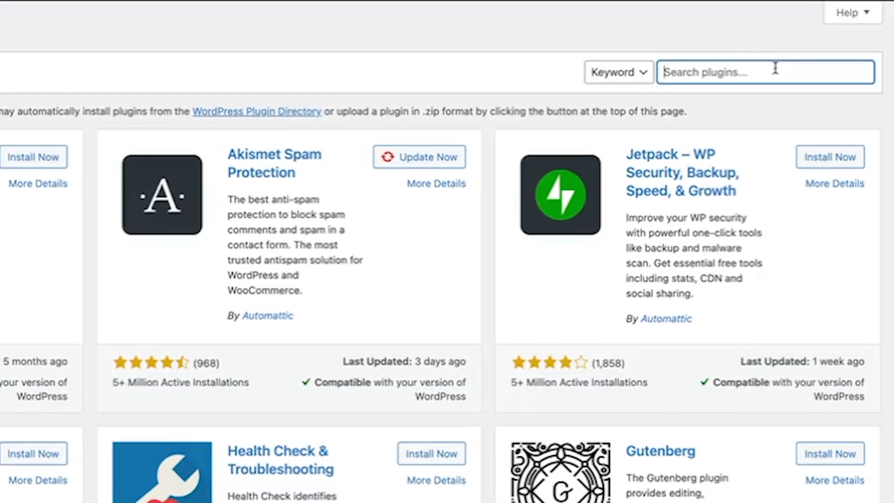
pyautogui.write('the eve')
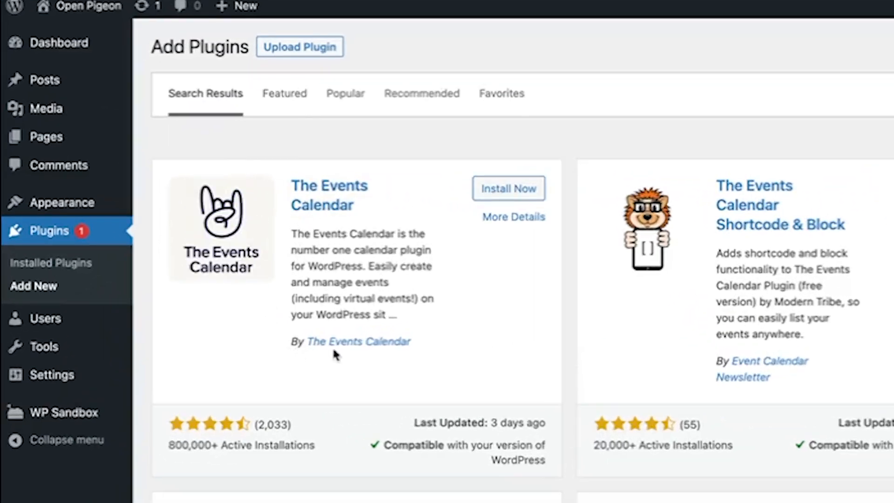
# Step: Install The Events Calendar plugin and activate it
pyautogui.click(508, 188)
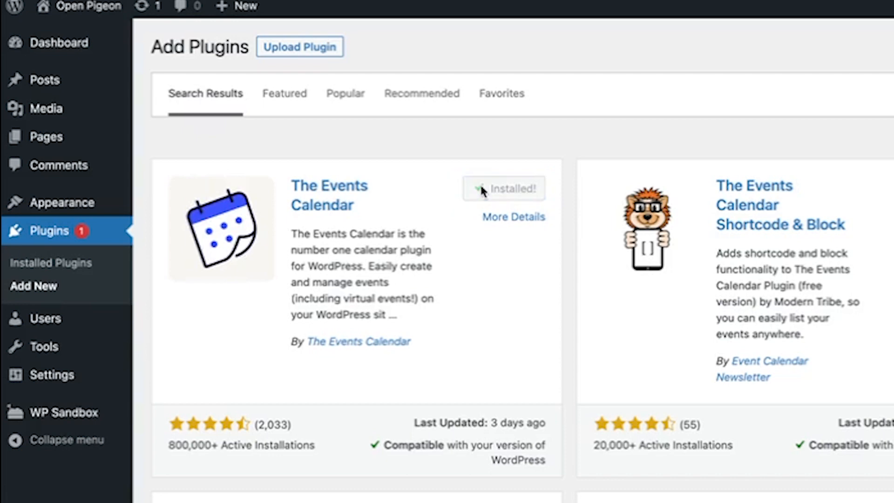
pyautogui.click(503, 188)
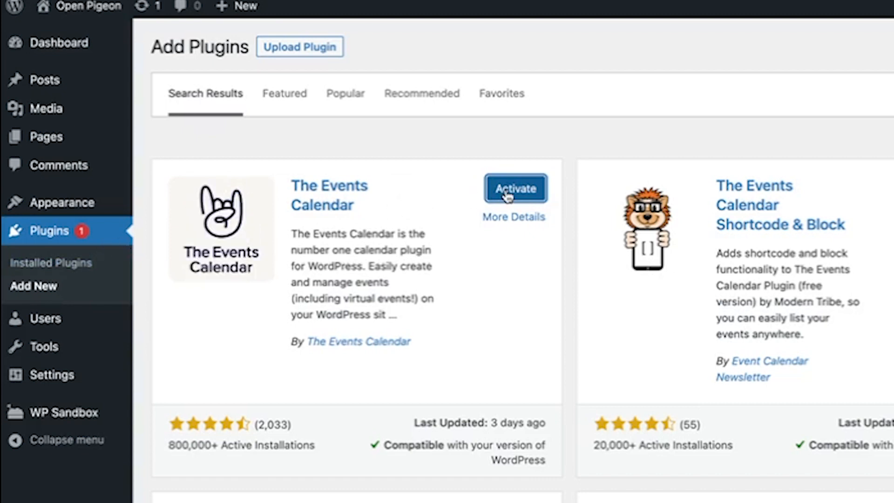
pyautogui.click(515, 188)
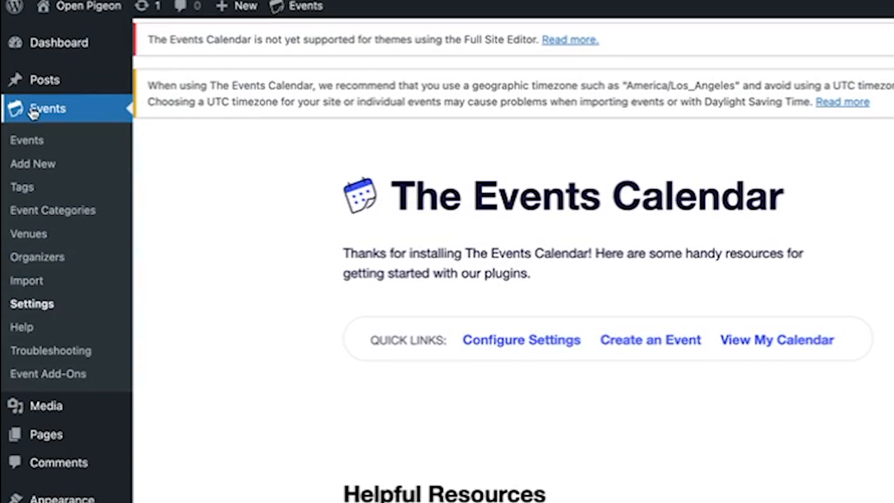
# Step: Open the Events admin list, empty so far, and the toolbar's Events shortcut menu
pyautogui.click(27, 140)
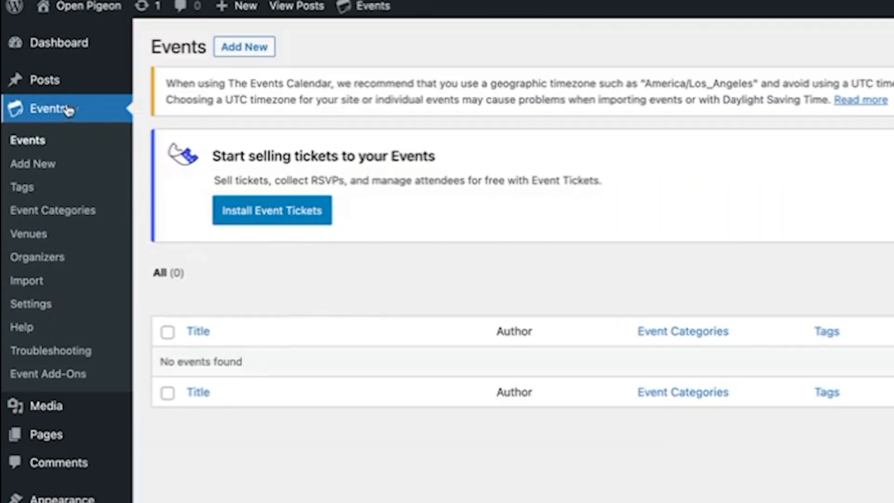
pyautogui.moveTo(46, 311)
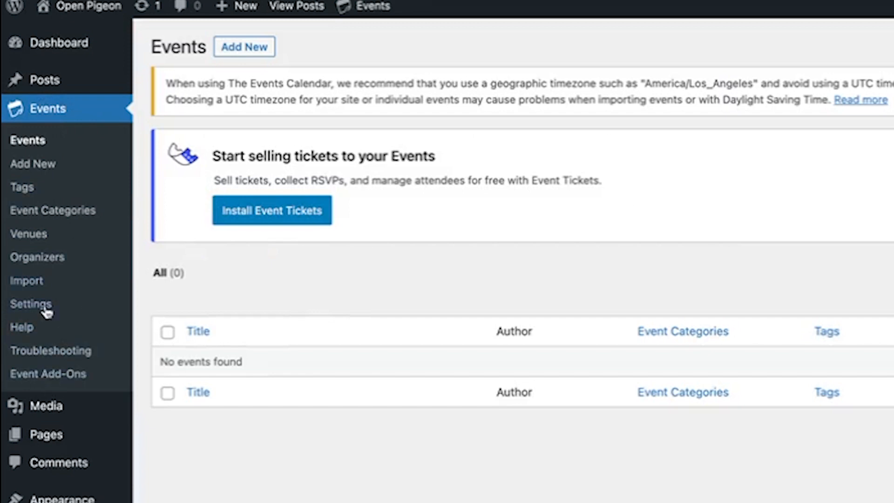
pyautogui.moveTo(33, 163)
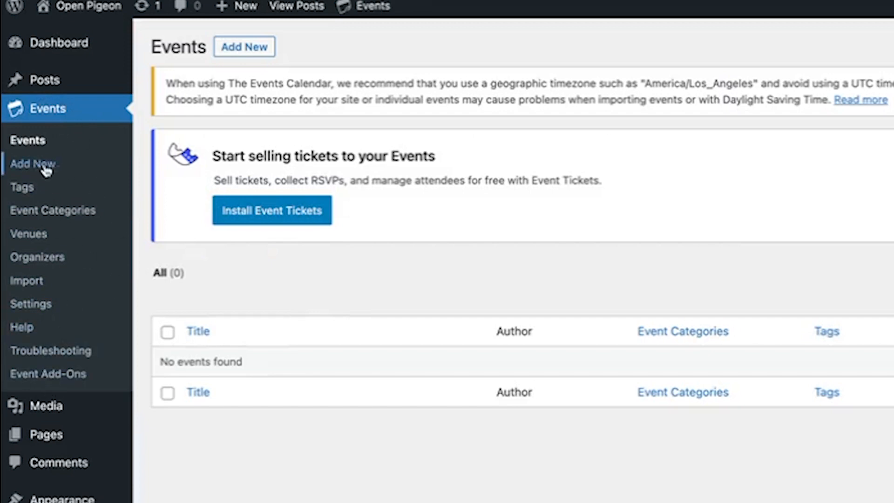
pyautogui.click(370, 6)
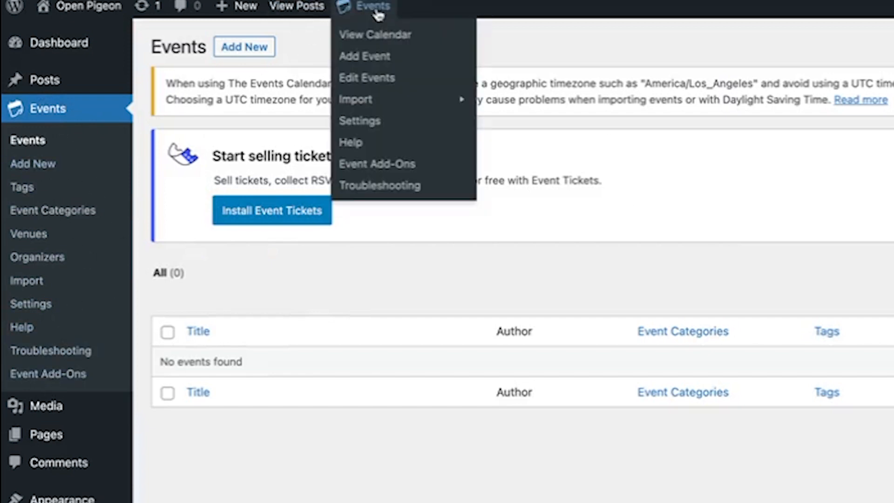
pyautogui.moveTo(379, 56)
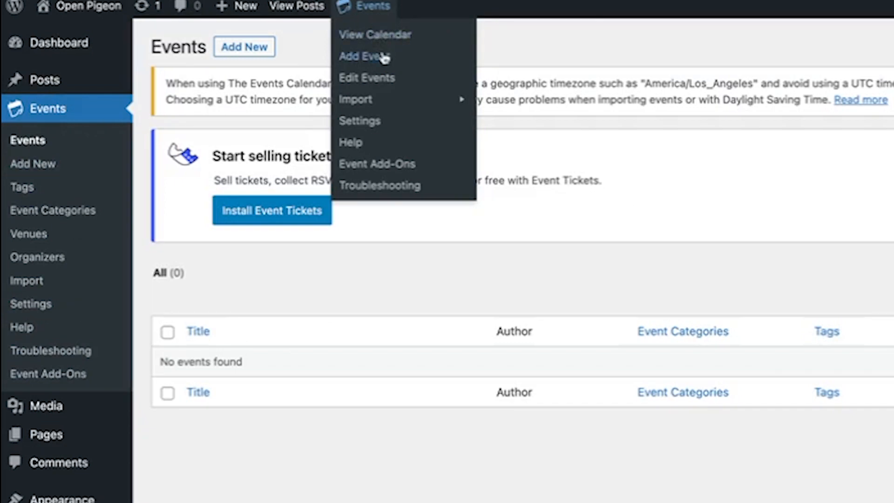
pyautogui.moveTo(368, 129)
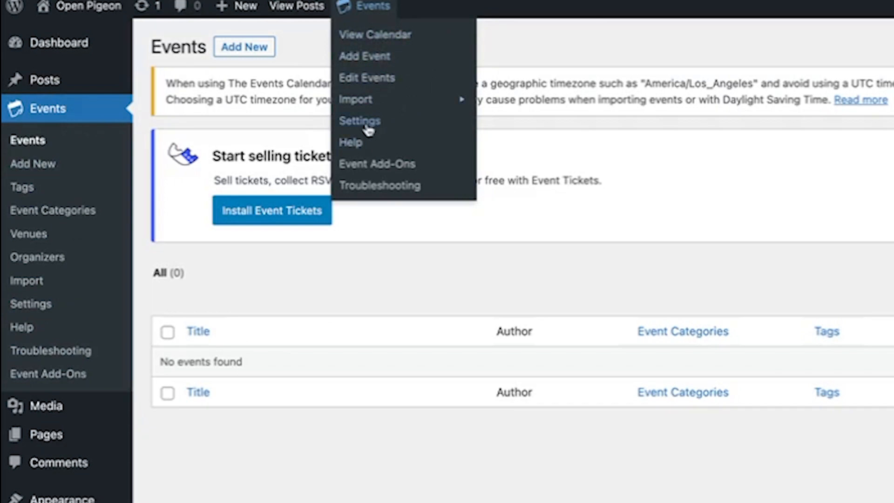
pyautogui.moveTo(363, 430)
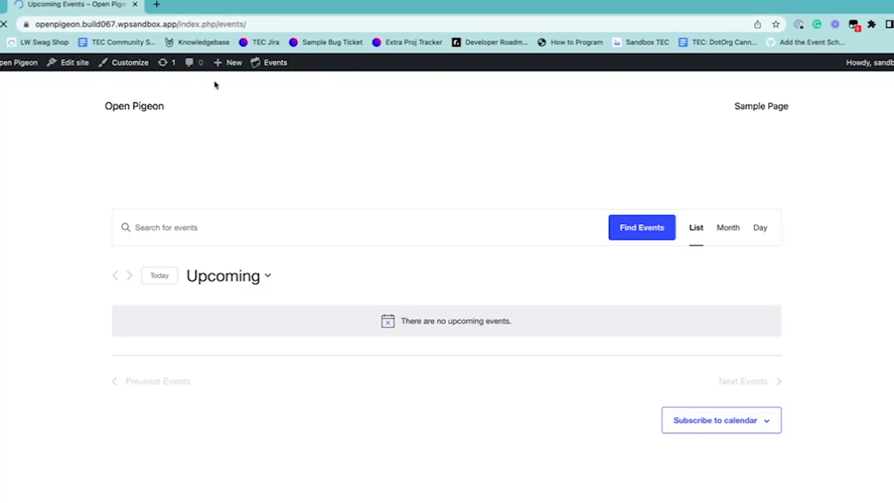
pyautogui.moveTo(340, 197)
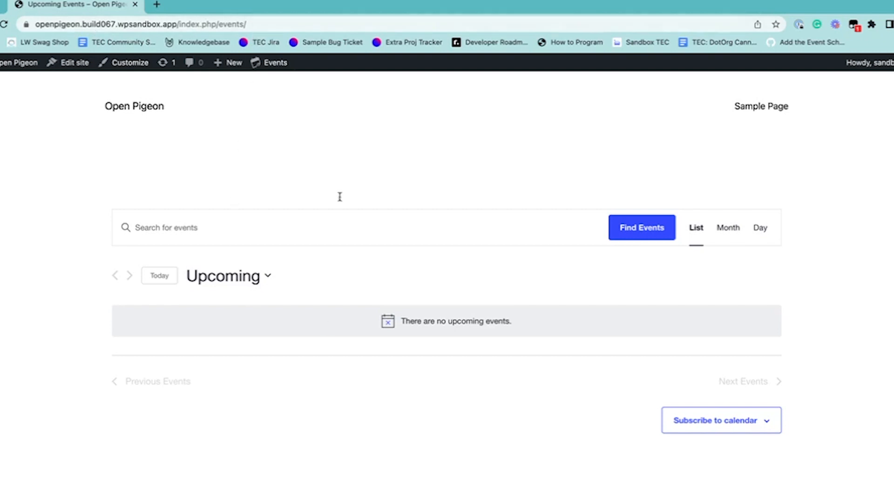
pyautogui.moveTo(479, 350)
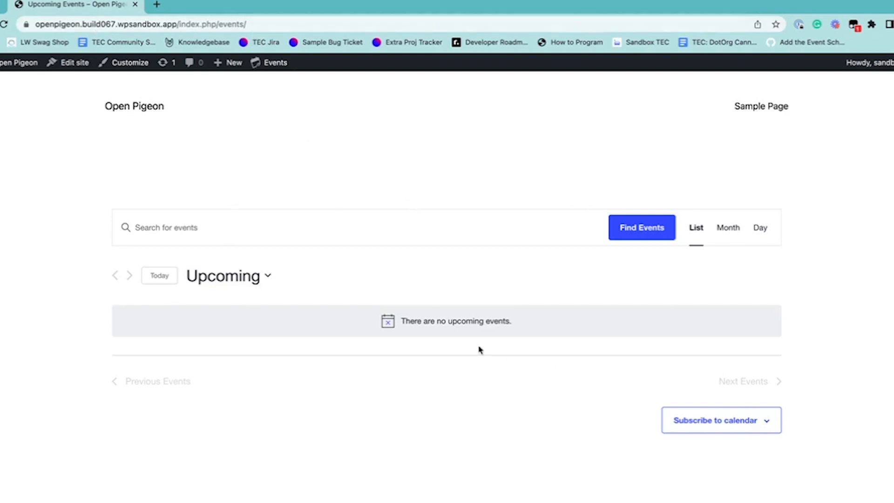
pyautogui.moveTo(30, 468)
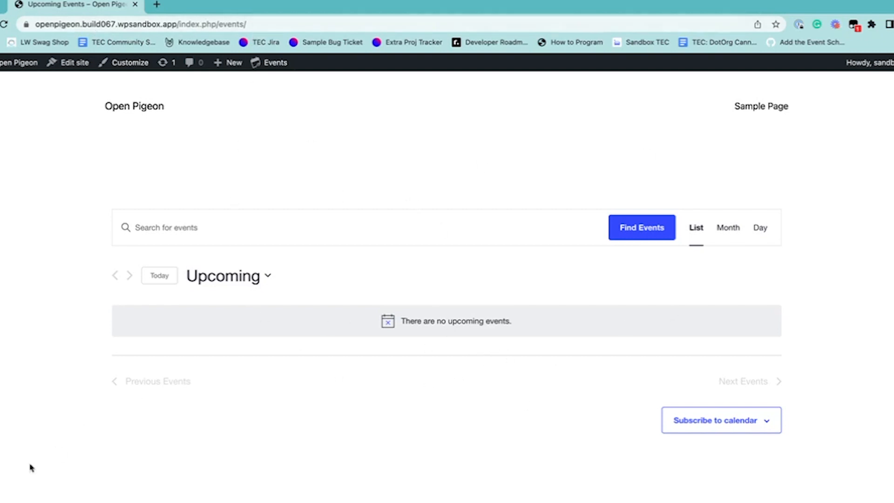